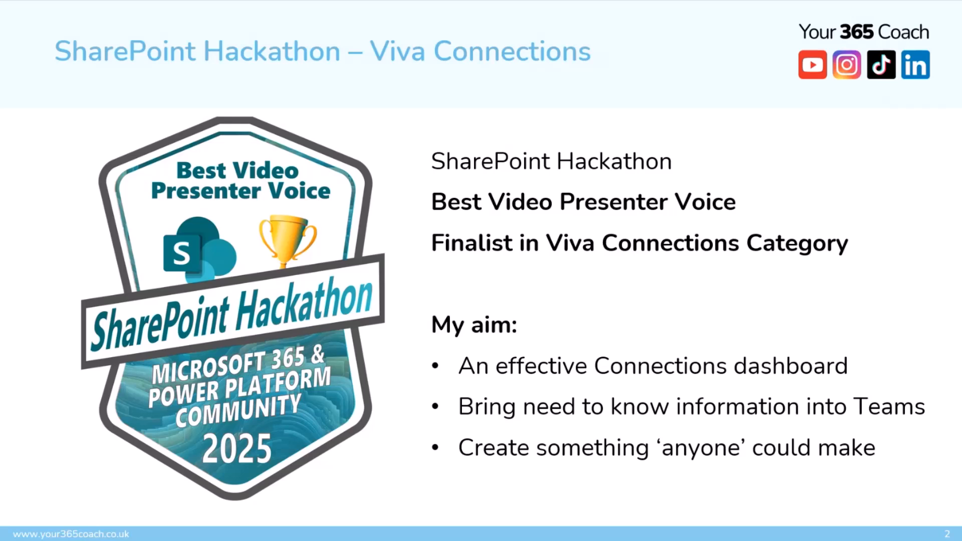
- Advance the slideshow to slide 3, "The Problem."
key("Right")
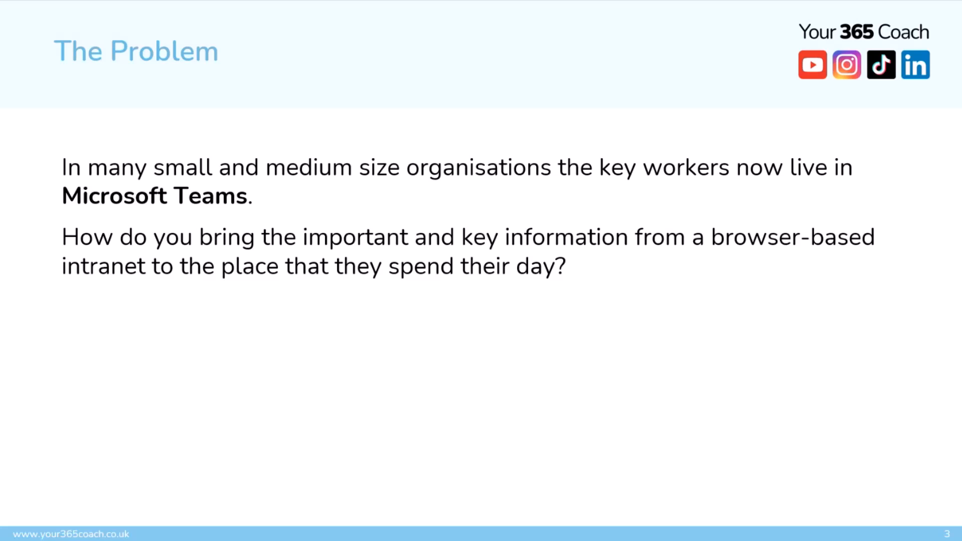
key("right")
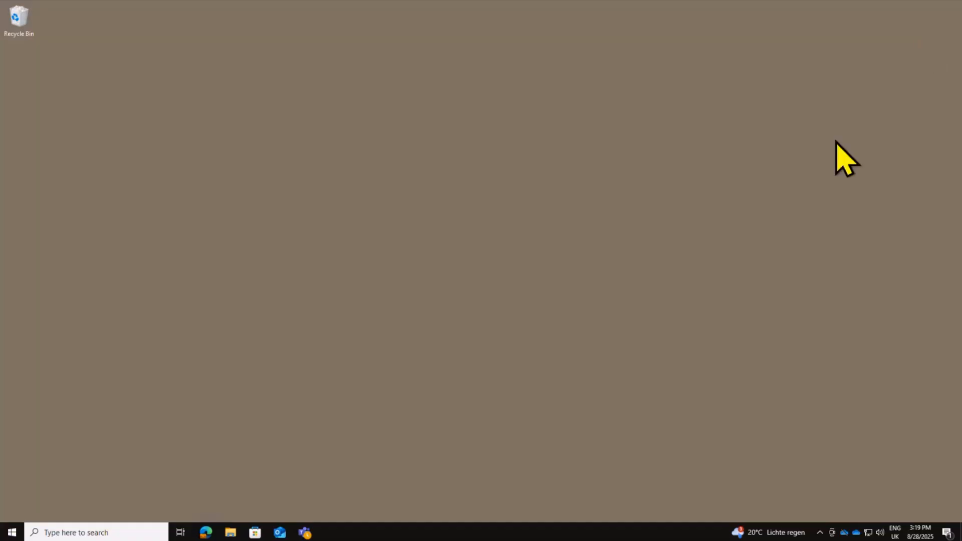
mouse_move(265, 339)
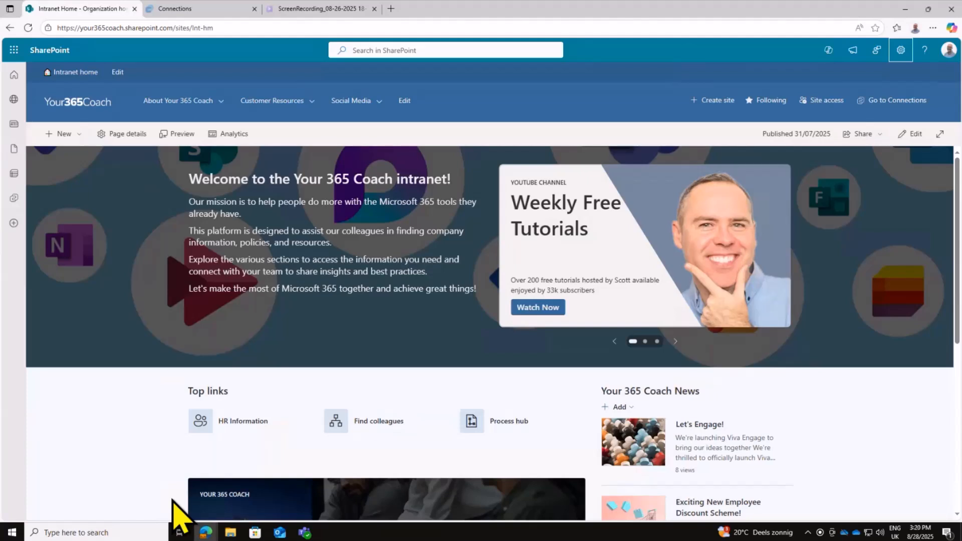
- Show the Viva Connections home from the Connections browser tab
left_click(900, 50)
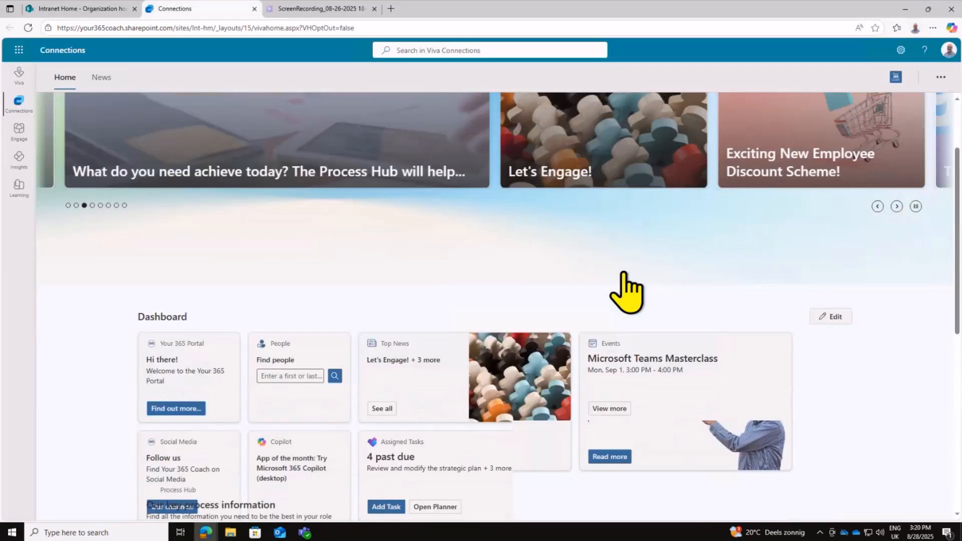
scroll("down", 3)
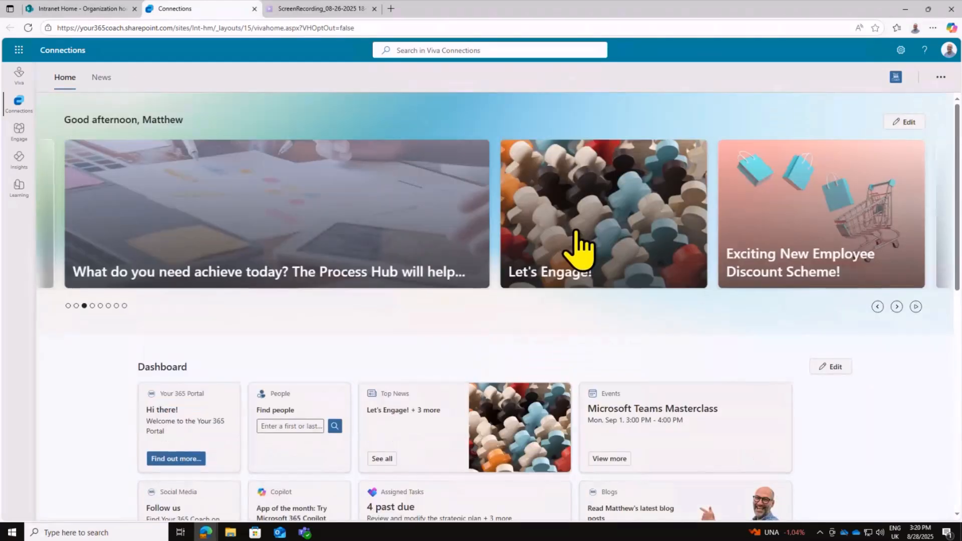
mouse_move(570, 276)
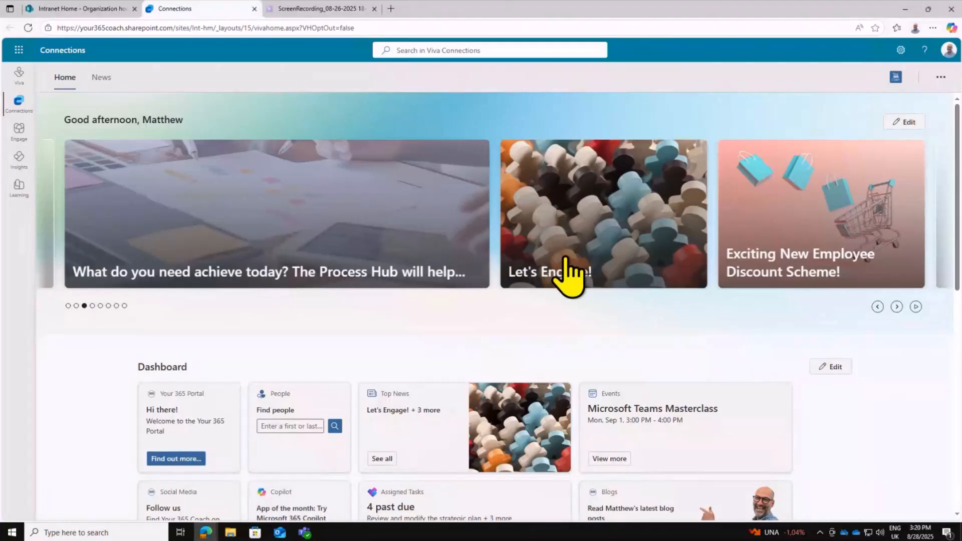
scroll("down", 3)
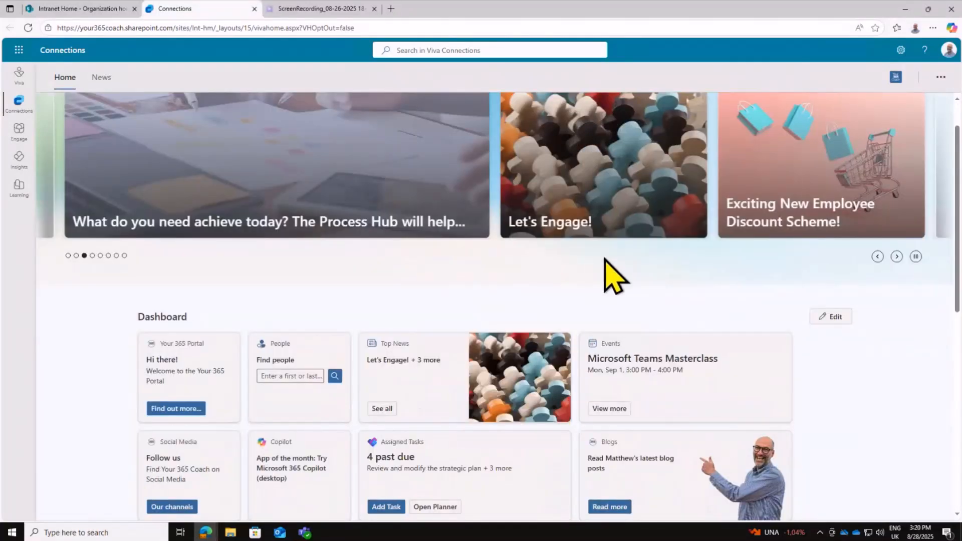
scroll("down", 3)
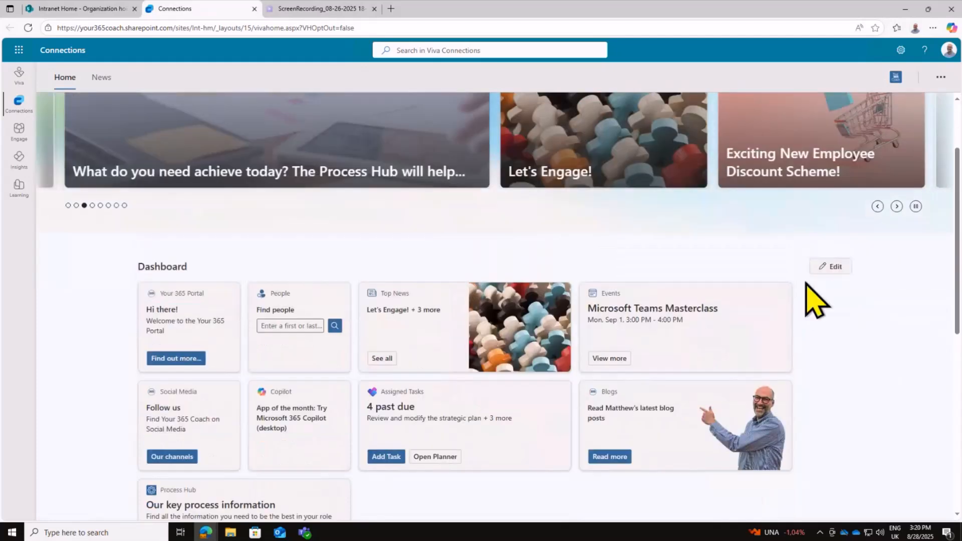
scroll("down", 3)
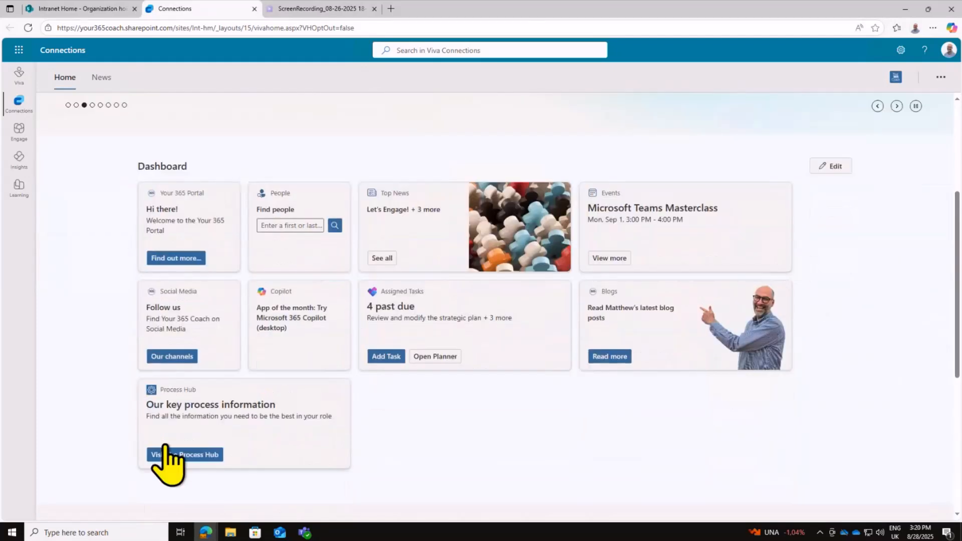
mouse_move(690, 202)
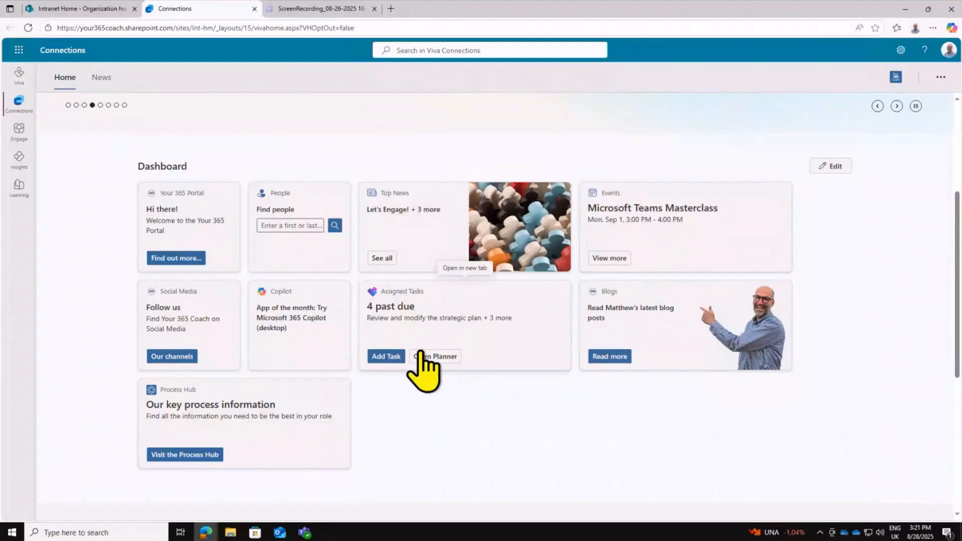
mouse_move(349, 297)
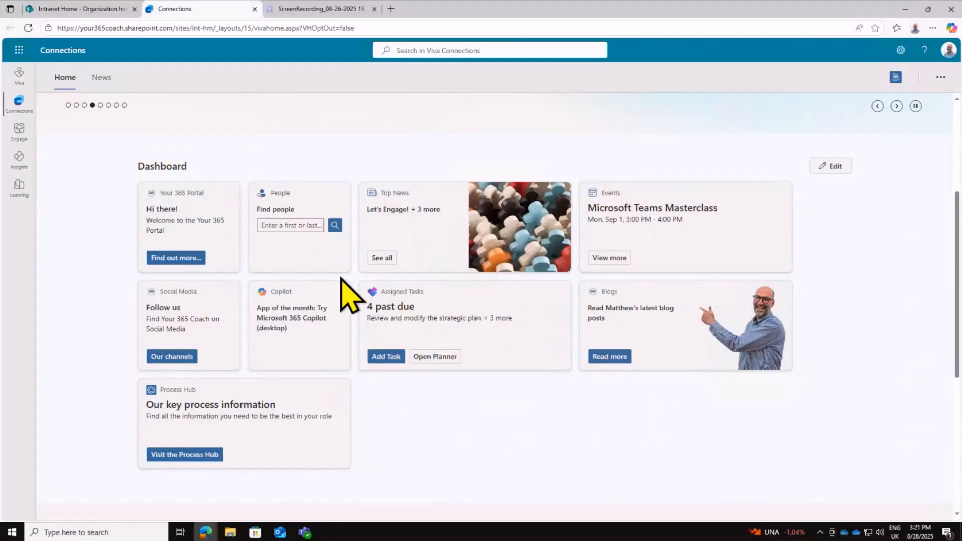
mouse_move(428, 251)
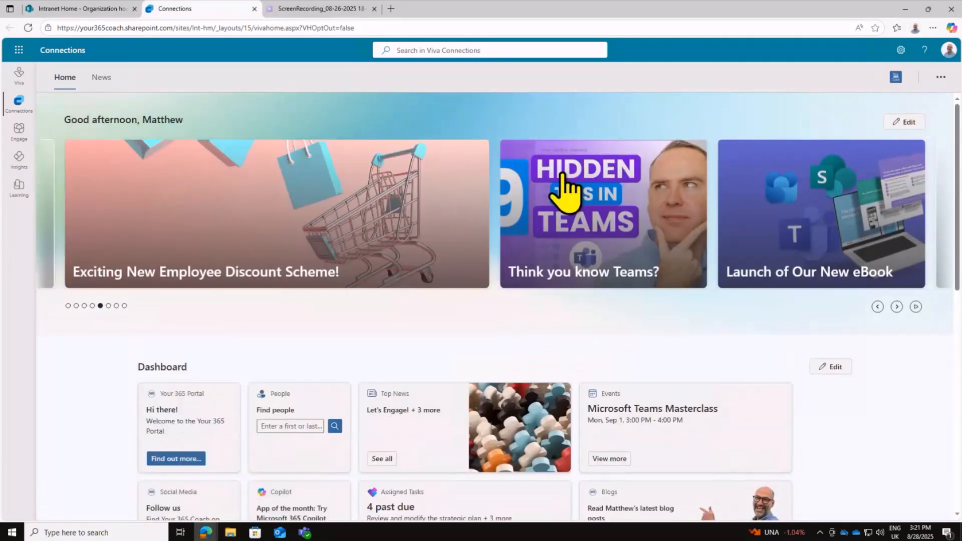
scroll("down", 3)
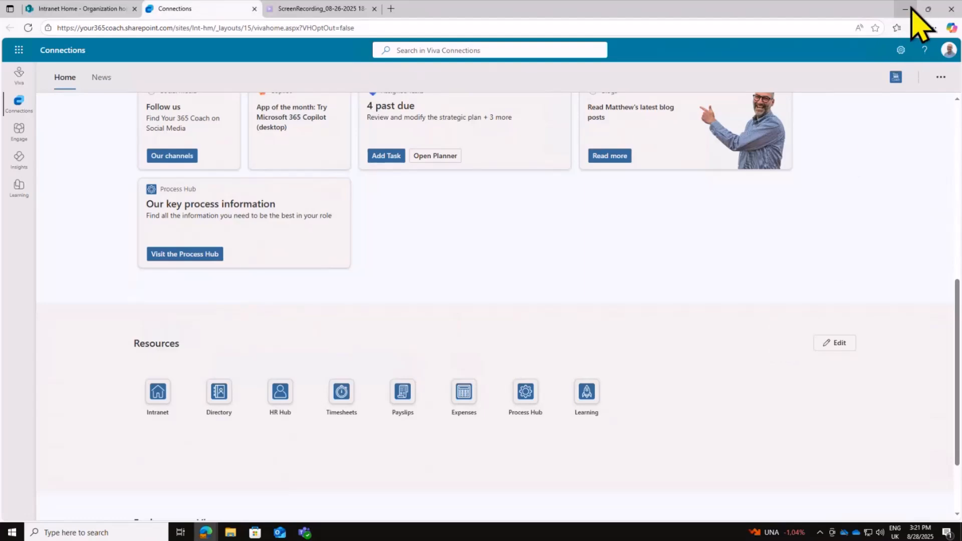
- Minimize the browser to bring up the Teams Connections home
left_click(907, 9)
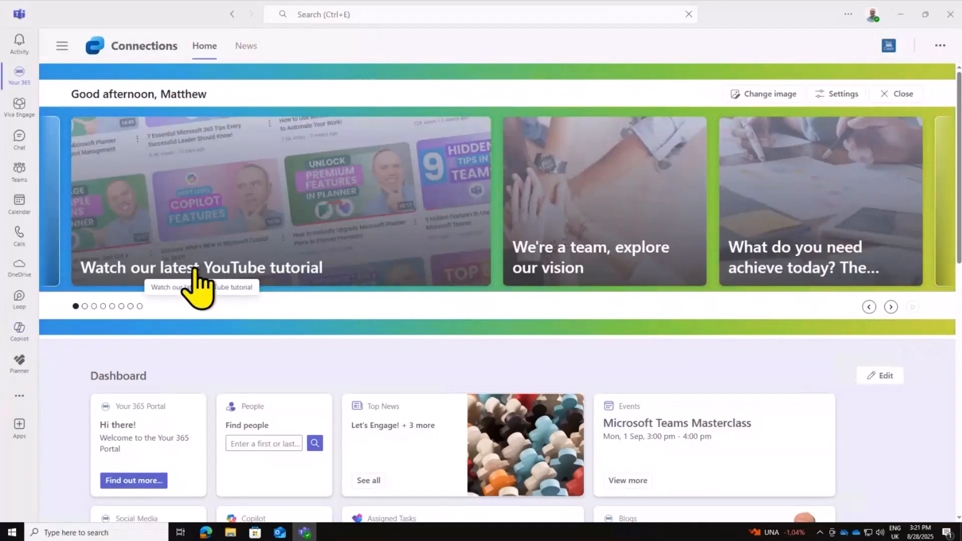
mouse_move(19, 72)
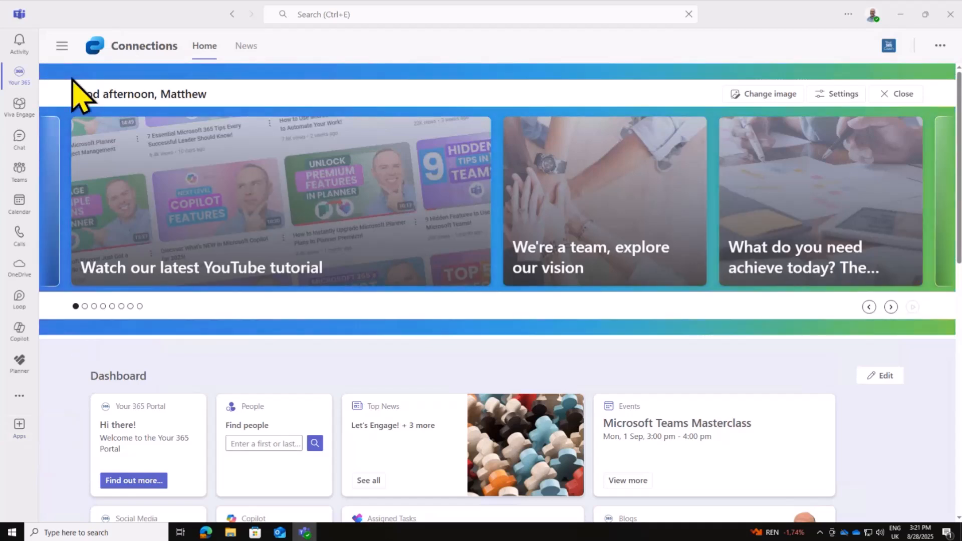
mouse_move(19, 104)
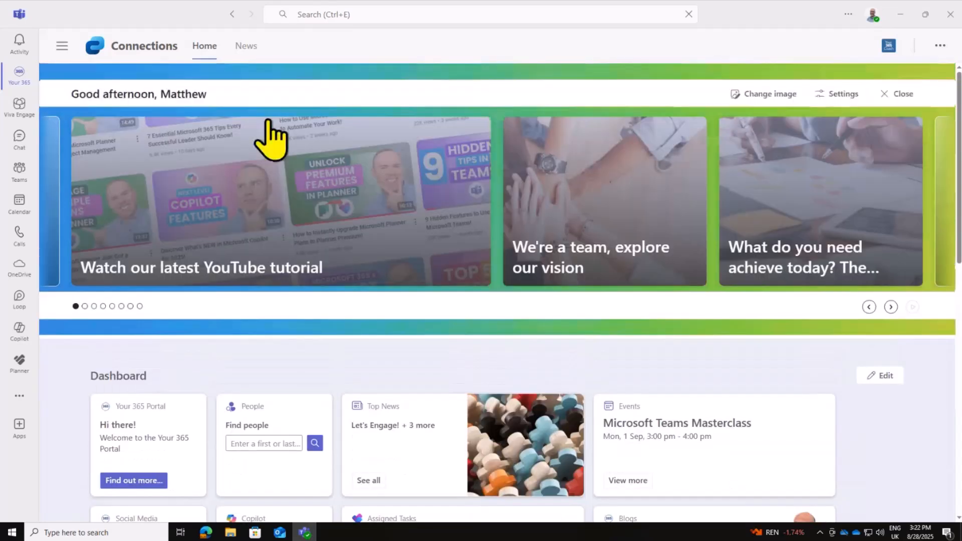
mouse_move(779, 150)
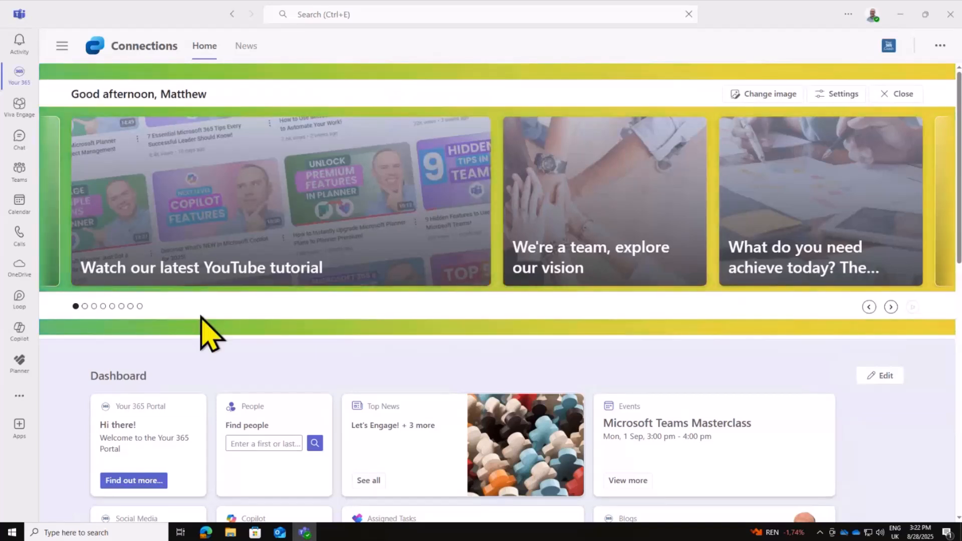
mouse_move(702, 310)
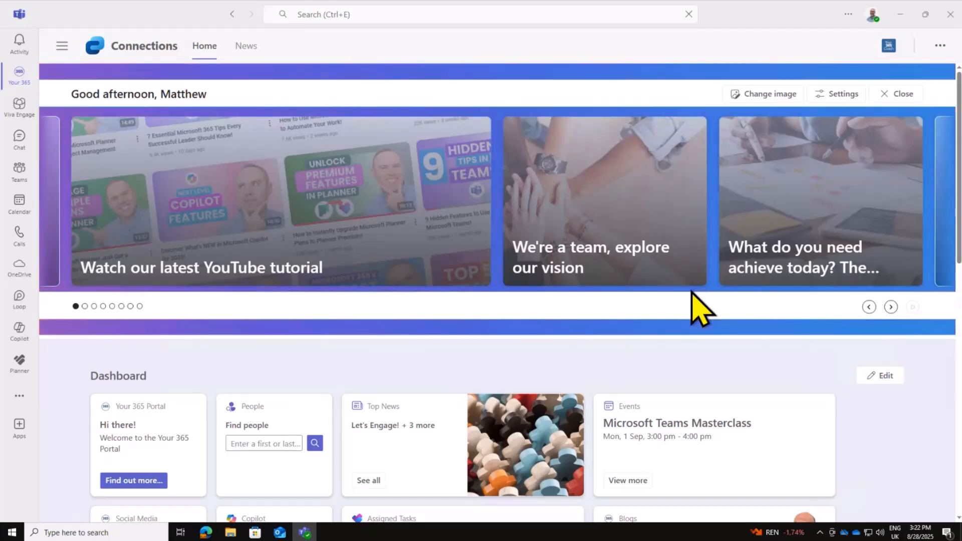
- Scroll to the dashboard and open the Your 365 Portal card for editing
scroll("down", 3)
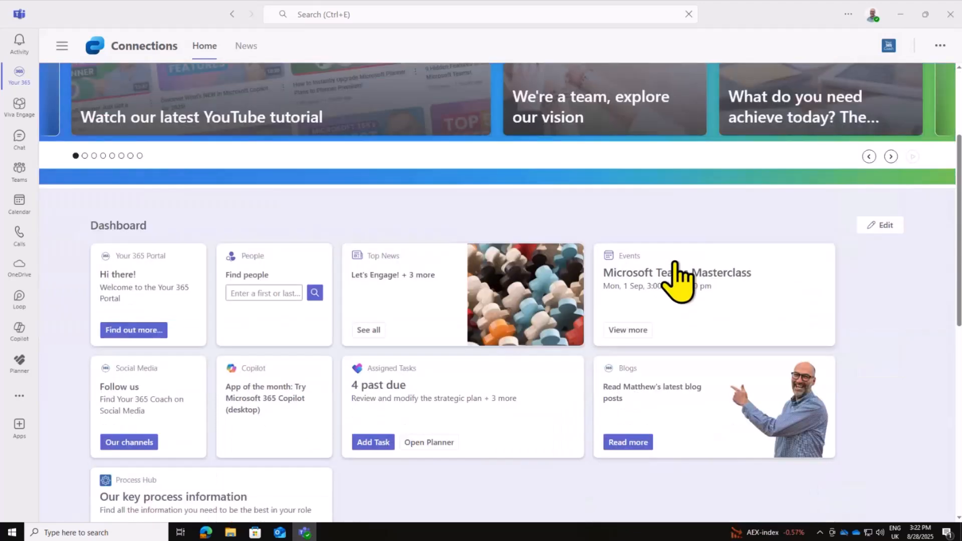
scroll("down", 3)
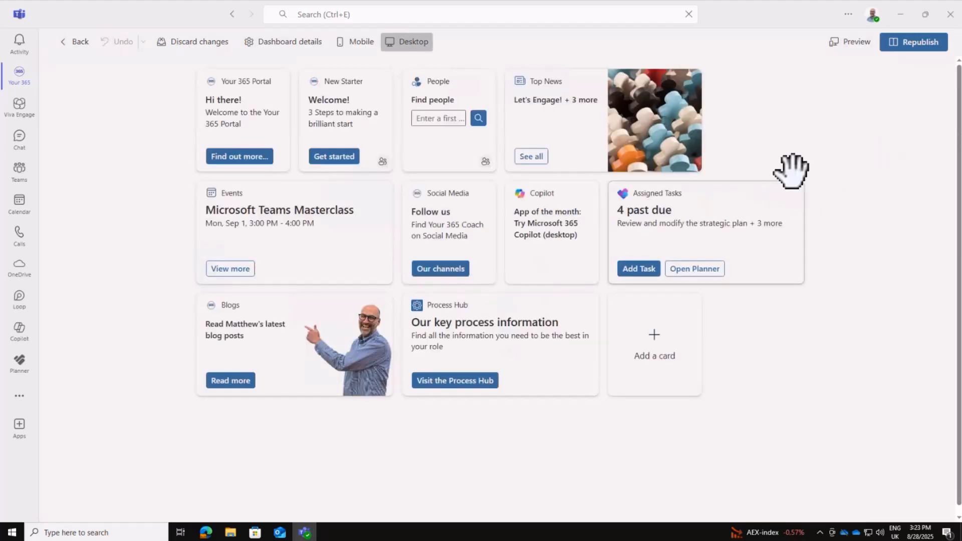
mouse_move(642, 117)
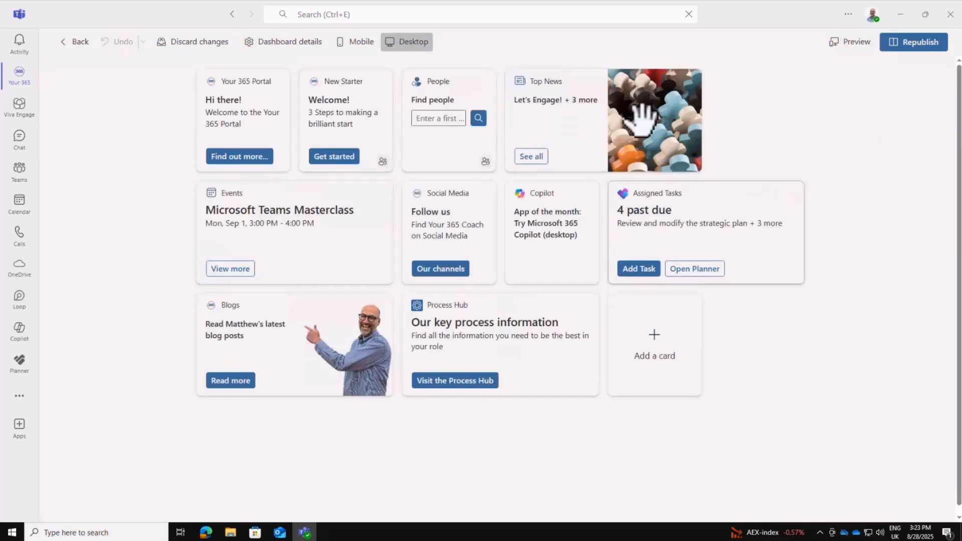
mouse_move(326, 279)
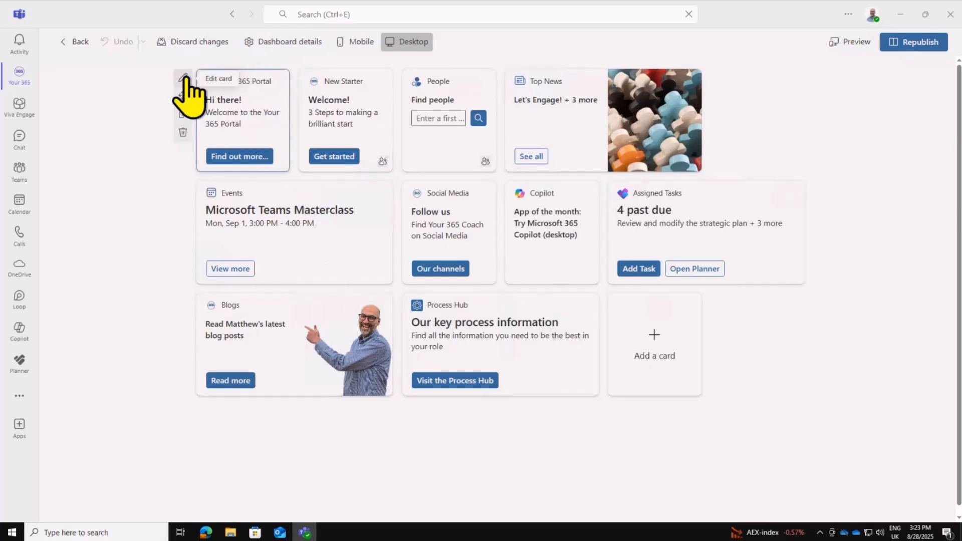
left_click(183, 79)
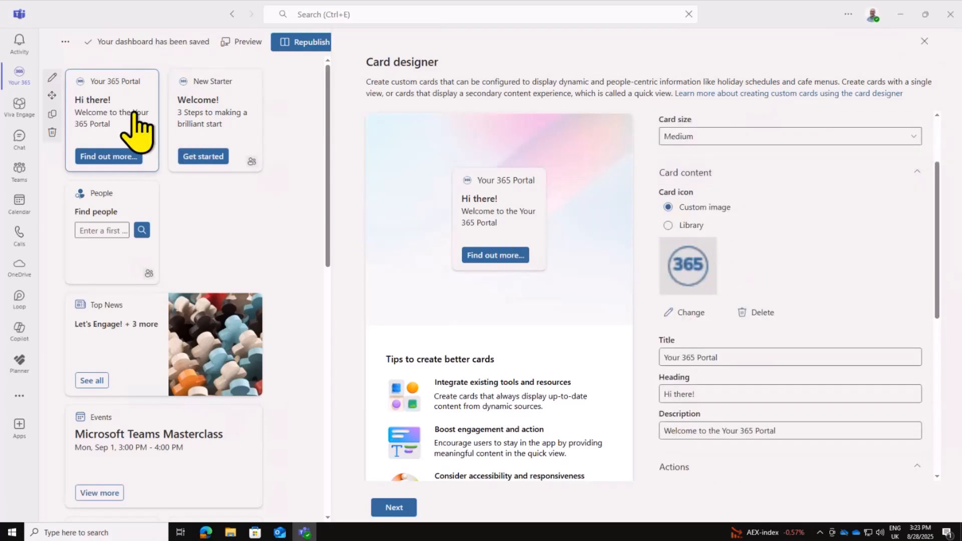
mouse_move(727, 359)
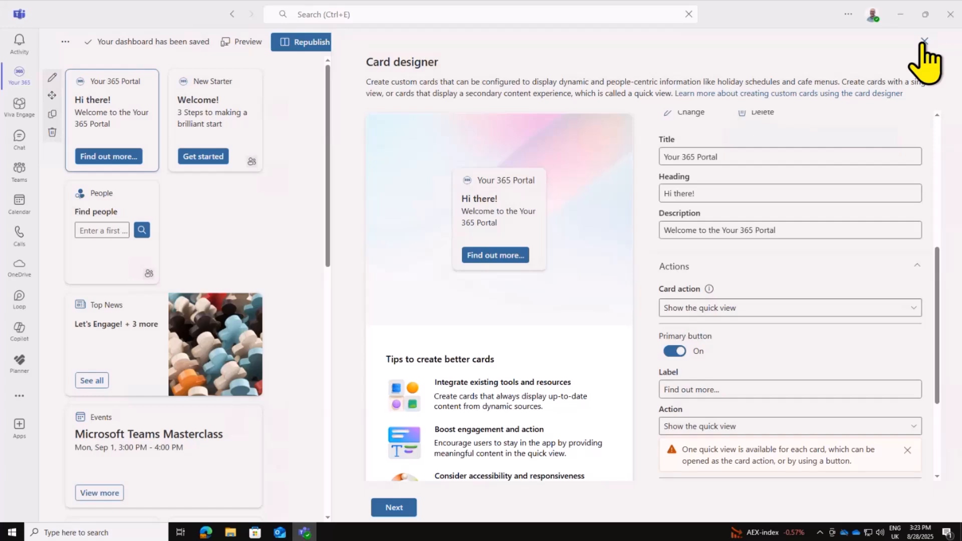
- Close the Your 365 Portal card designer
left_click(923, 41)
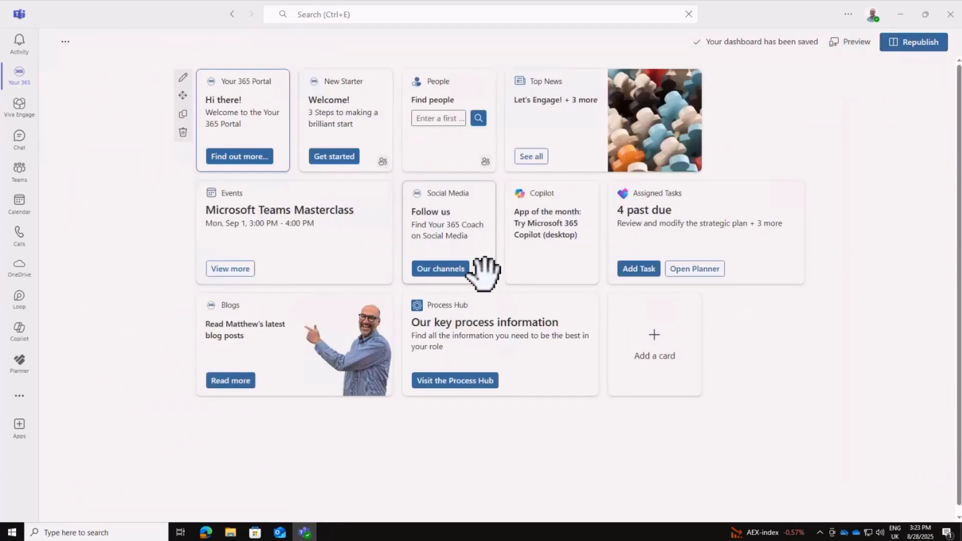
mouse_move(333, 235)
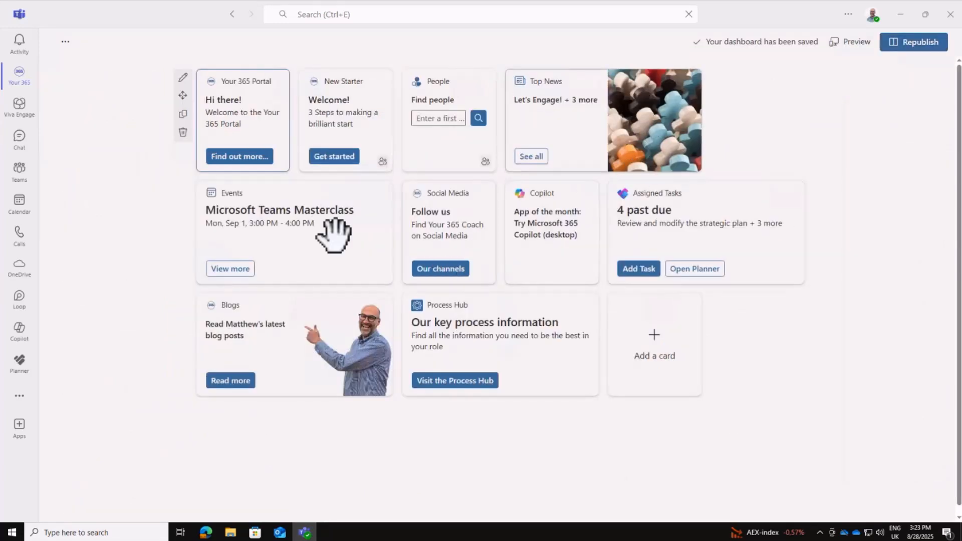
mouse_move(356, 249)
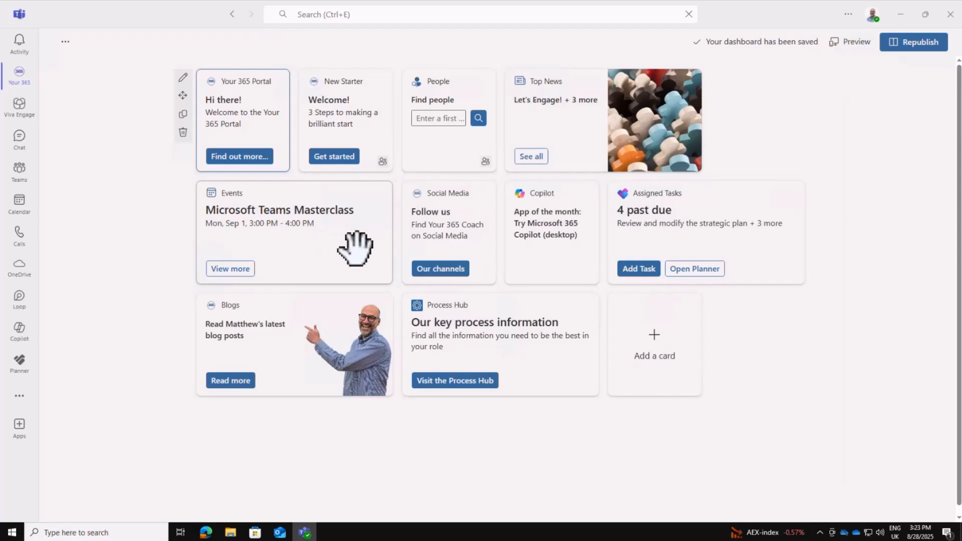
mouse_move(334, 156)
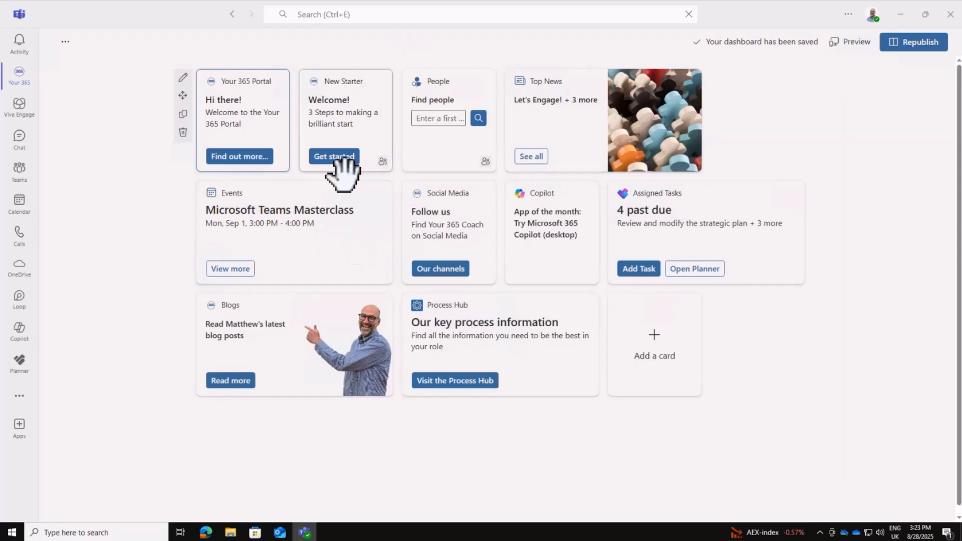
mouse_move(336, 208)
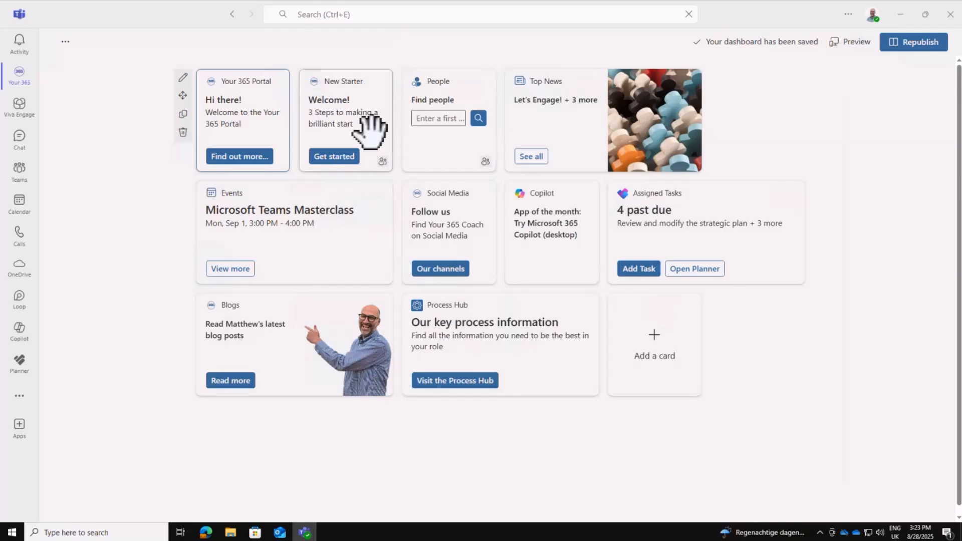
mouse_move(334, 117)
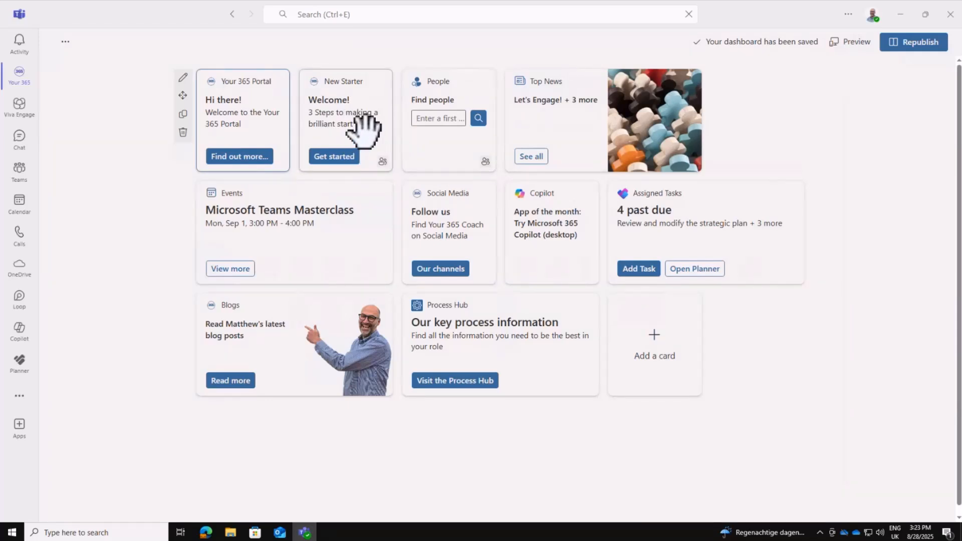
mouse_move(322, 125)
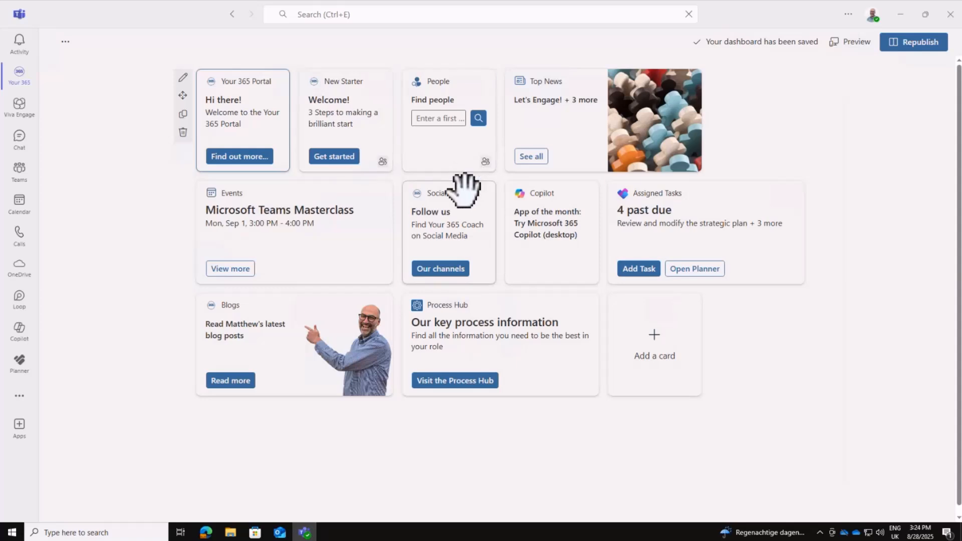
mouse_move(469, 175)
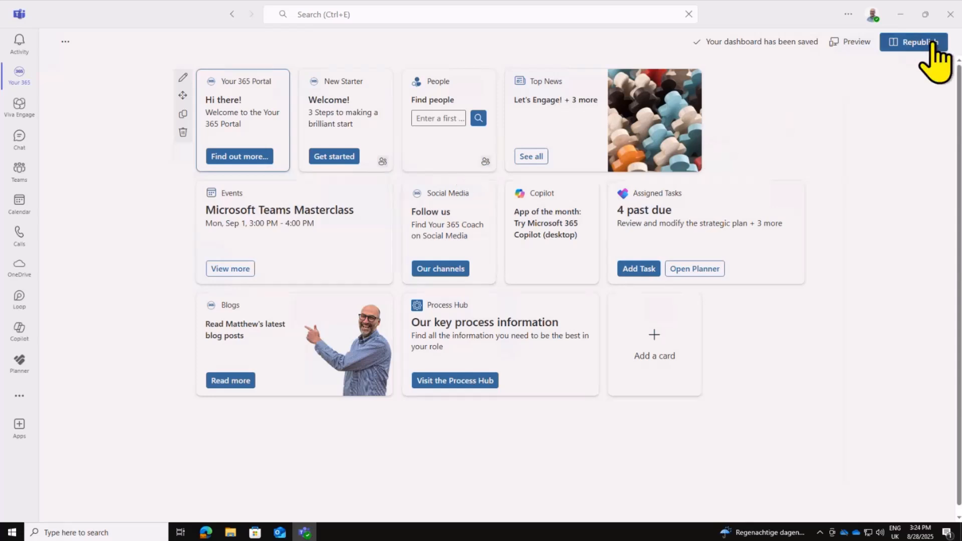
- Republish the dashboard, preview the live home, and scroll to the Dashboard cards
left_click(913, 42)
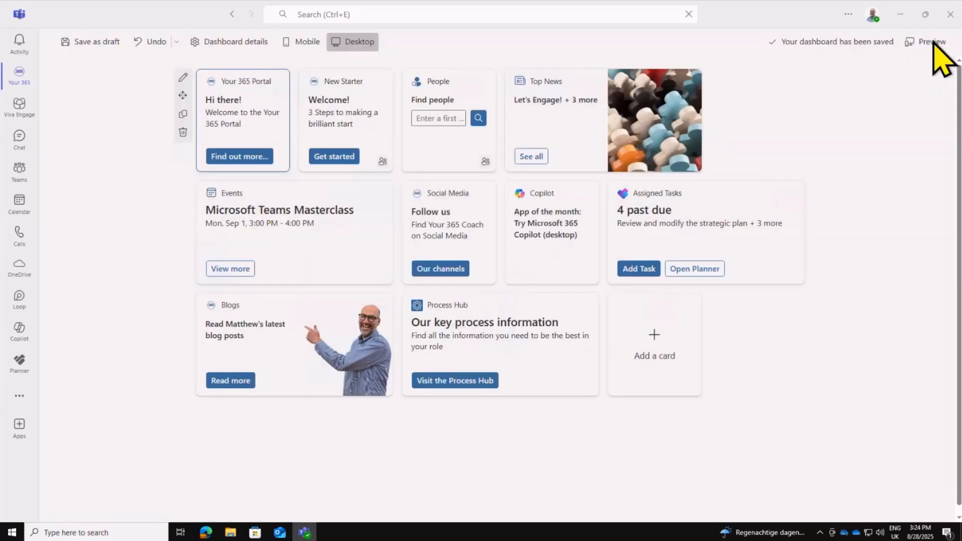
left_click(929, 42)
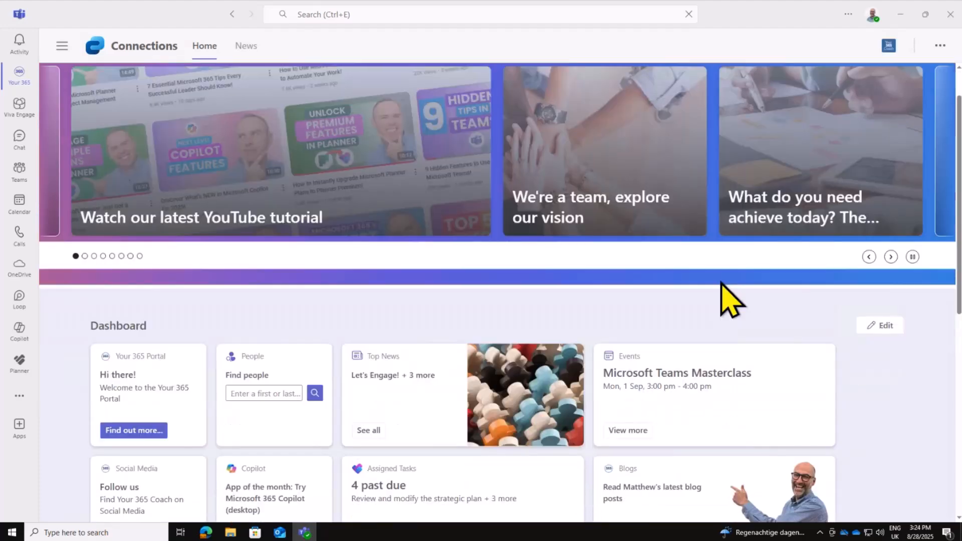
scroll("down", 3)
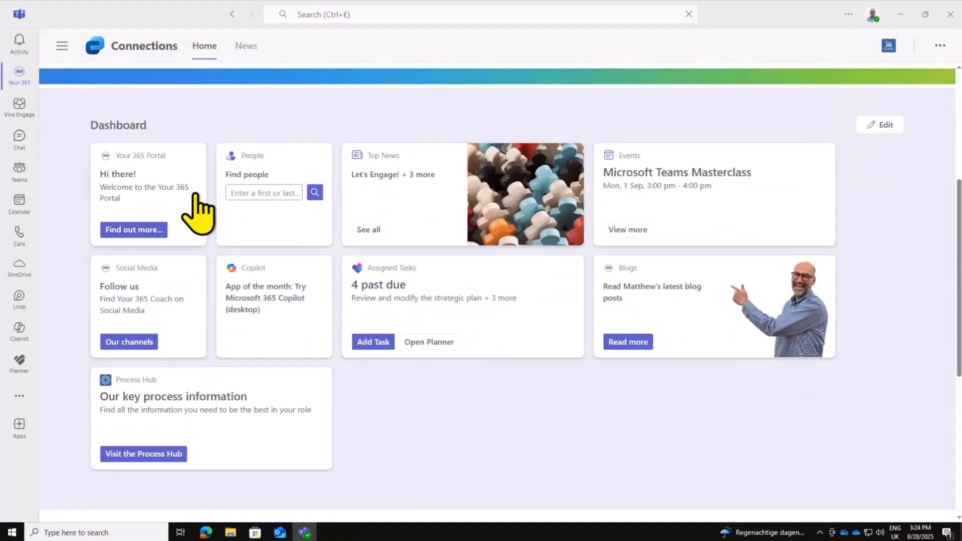
mouse_move(190, 227)
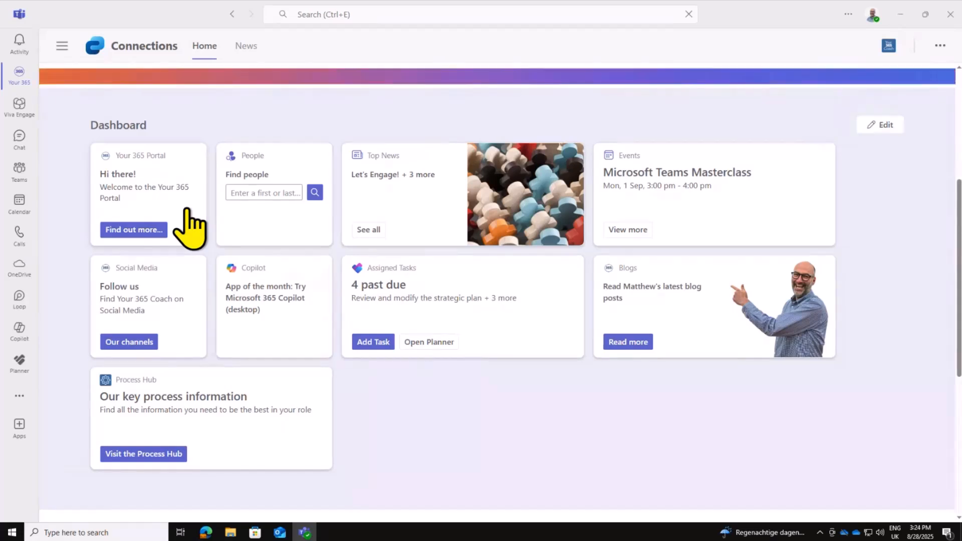
mouse_move(238, 264)
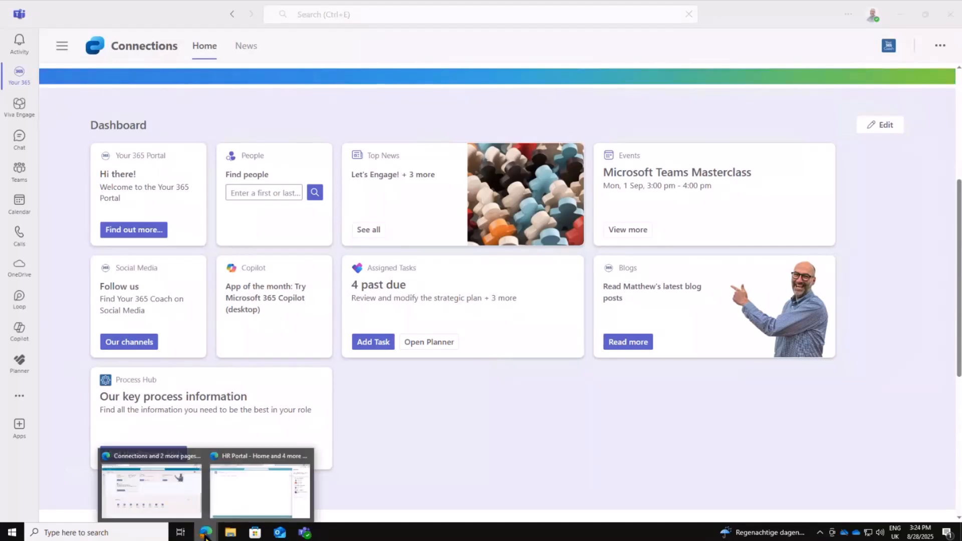
mouse_move(236, 499)
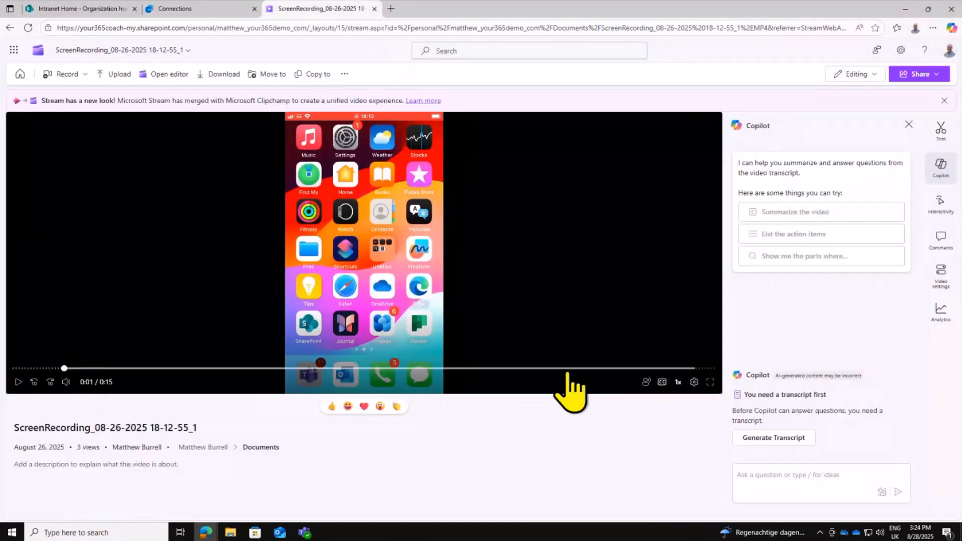
- Play the Stream recording of the Your 365 dashboard on mobile
left_click(710, 381)
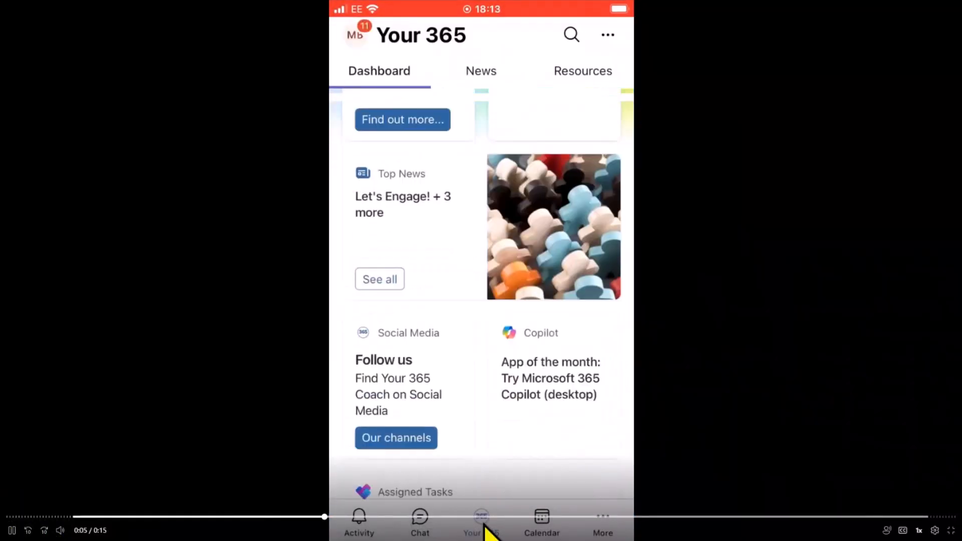
scroll("down", 3)
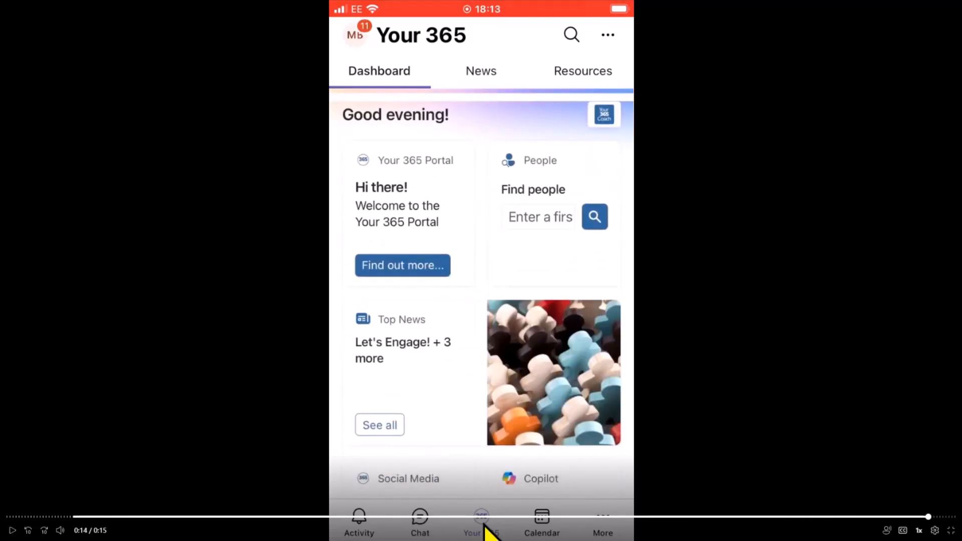
mouse_move(746, 65)
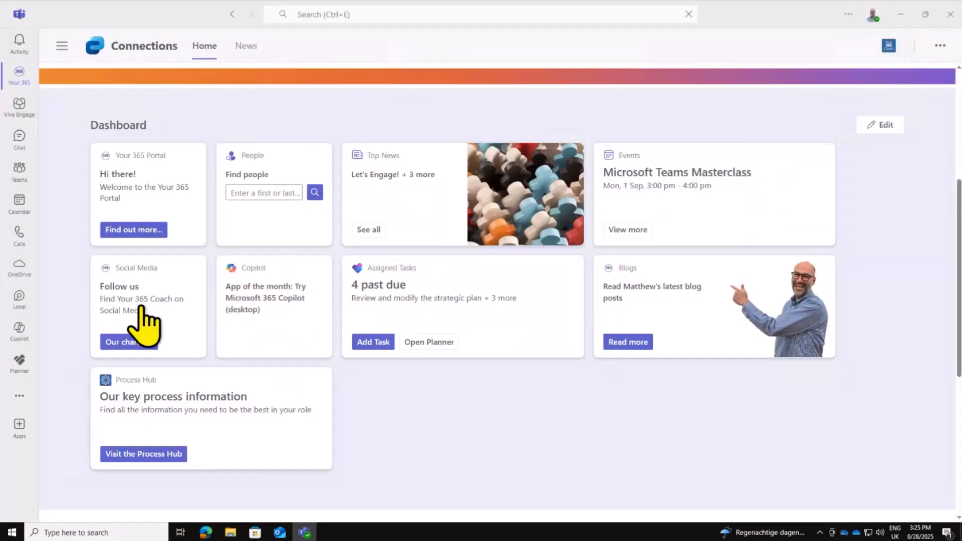
scroll("down", 3)
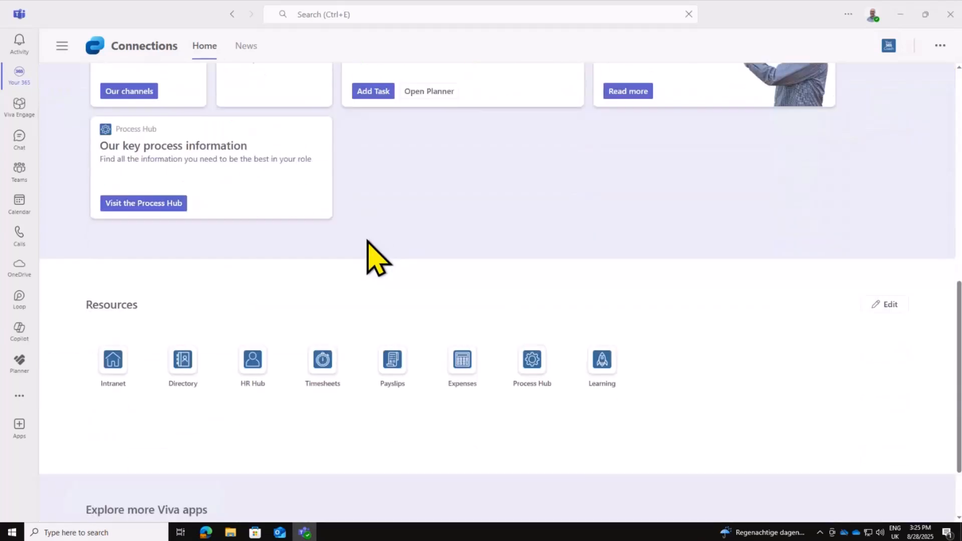
mouse_move(663, 368)
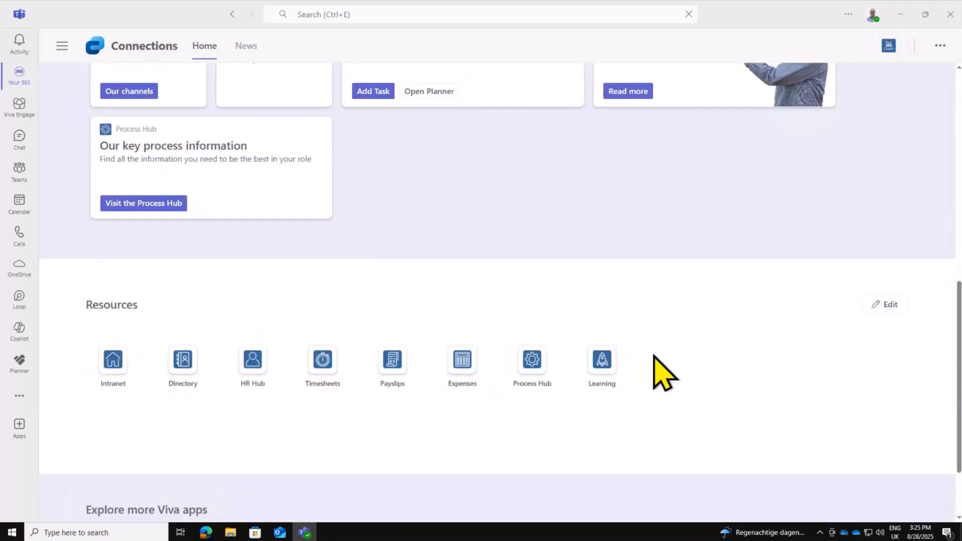
mouse_move(113, 362)
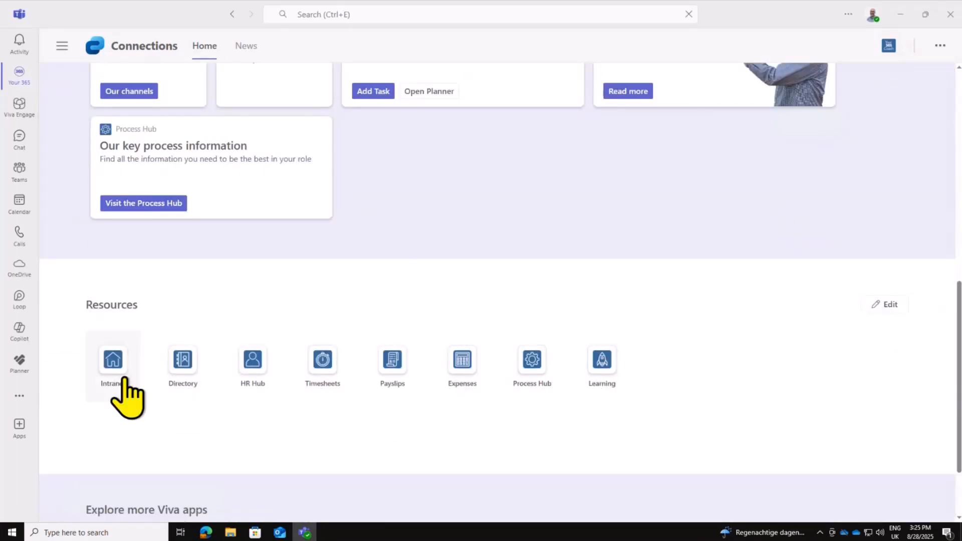
mouse_move(183, 359)
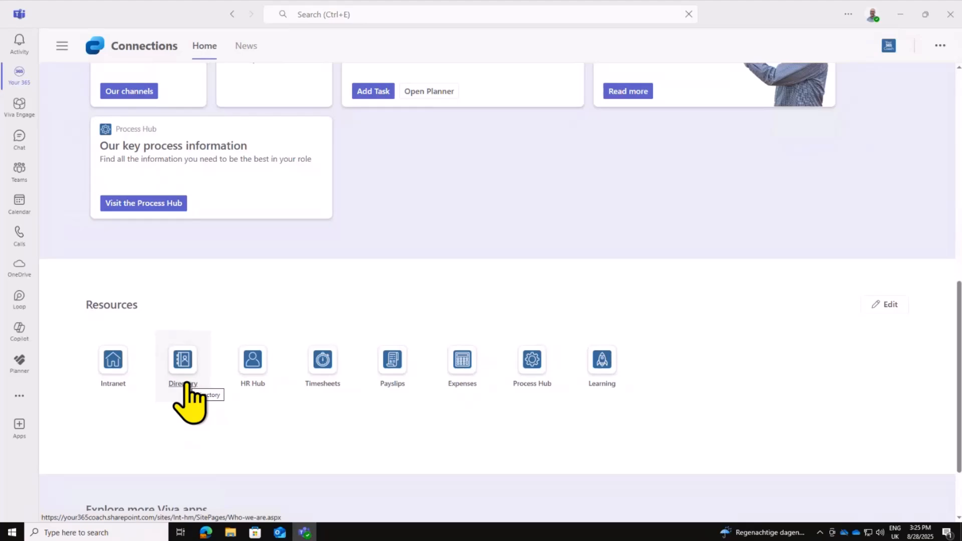
scroll("up", 3)
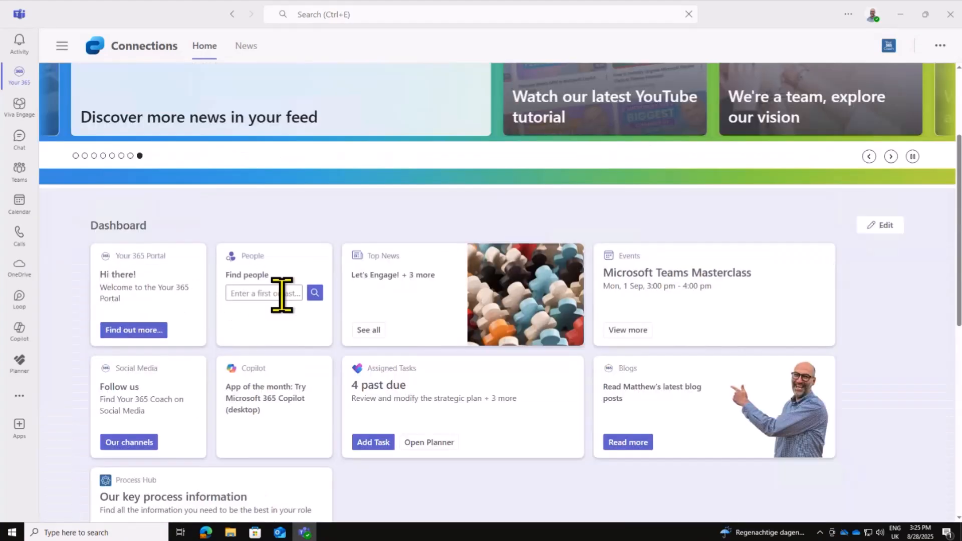
scroll("down", 3)
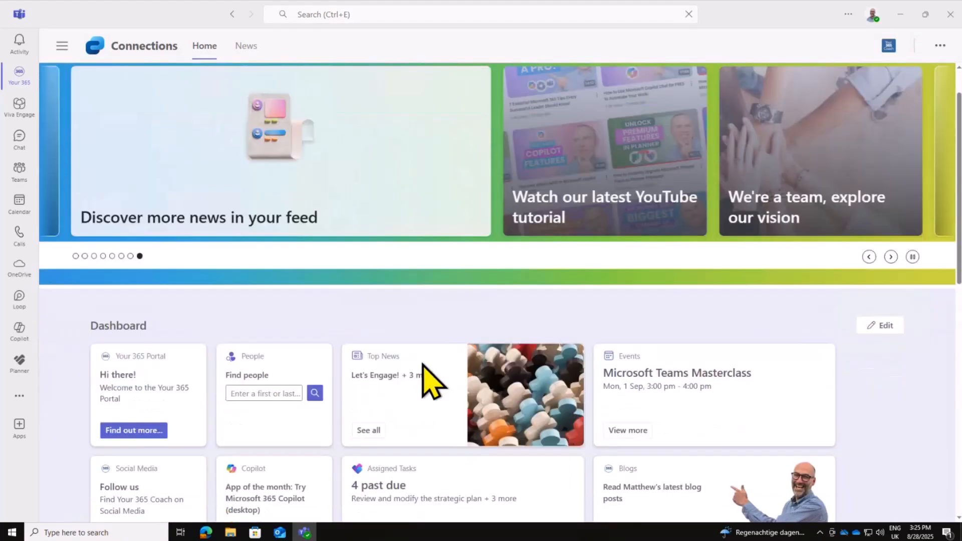
scroll("down", 3)
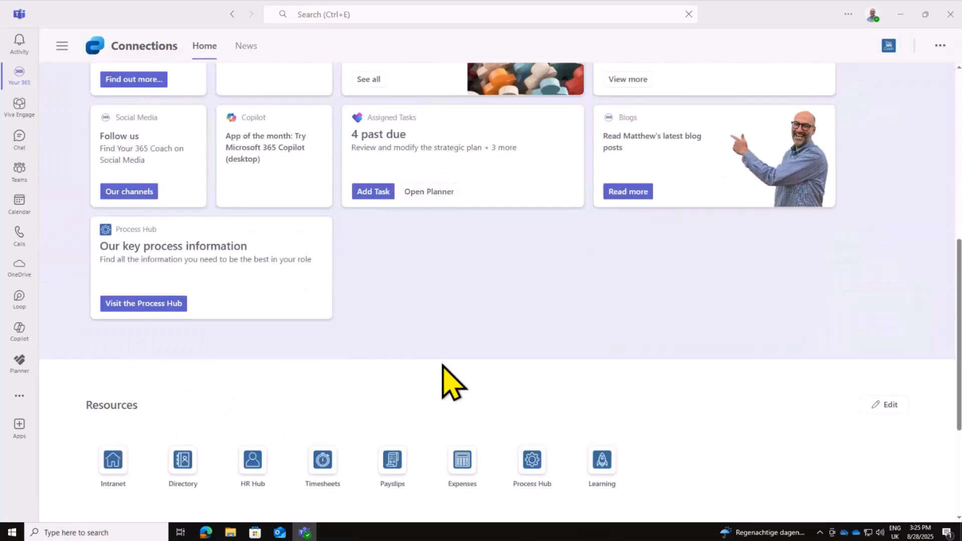
scroll("down", 3)
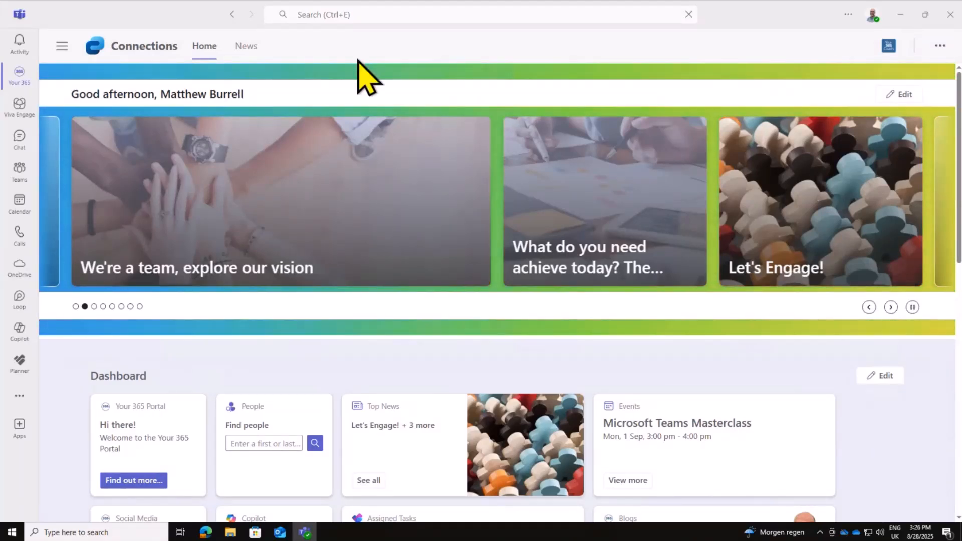
mouse_move(592, 310)
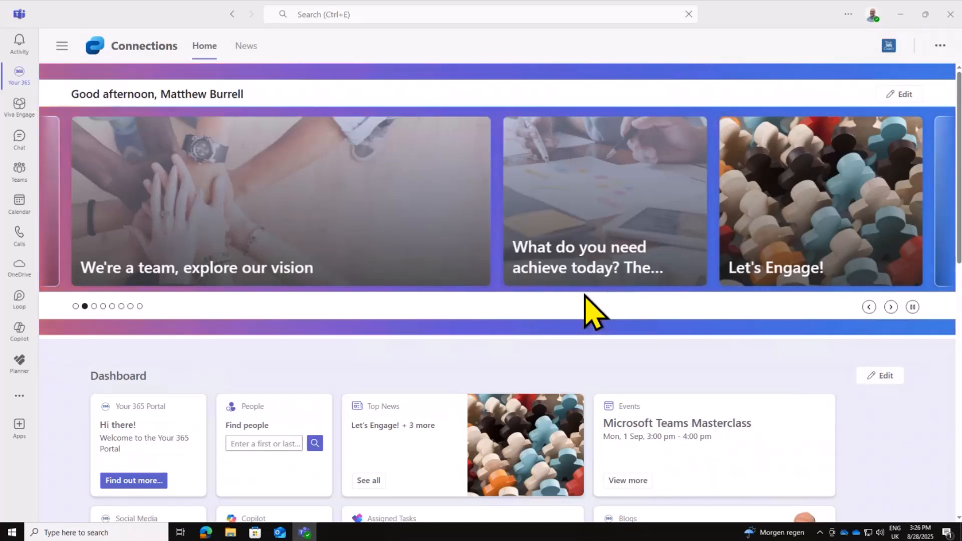
scroll("down", 3)
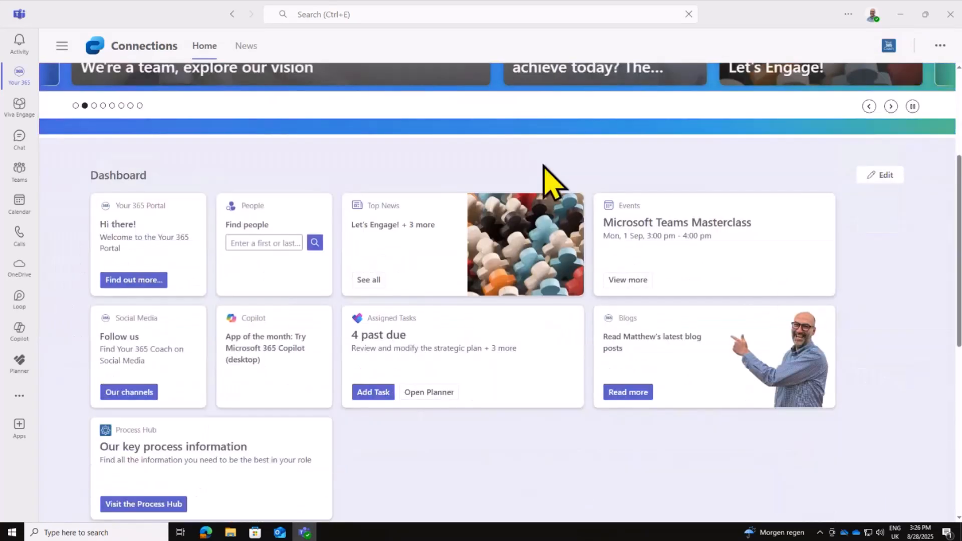
mouse_move(754, 448)
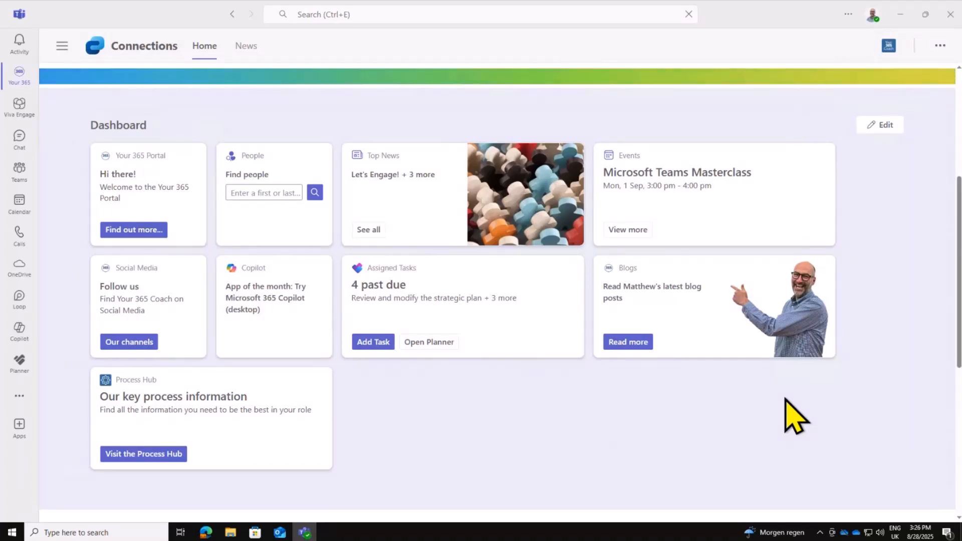
scroll("down", 3)
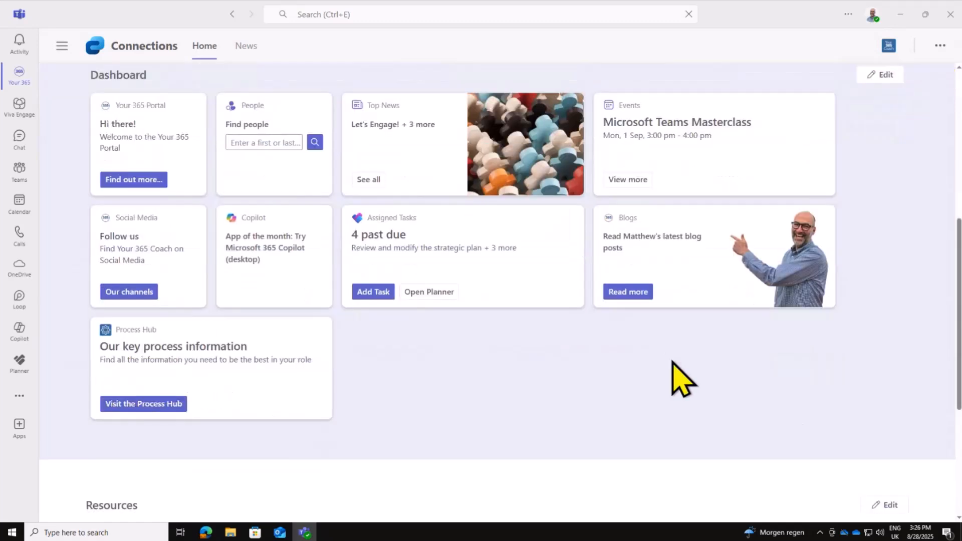
scroll("down", 3)
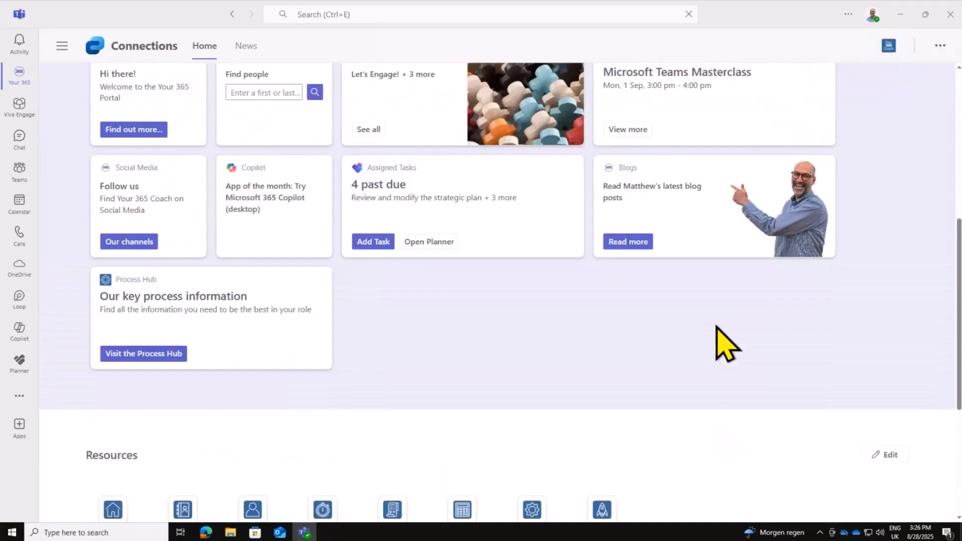